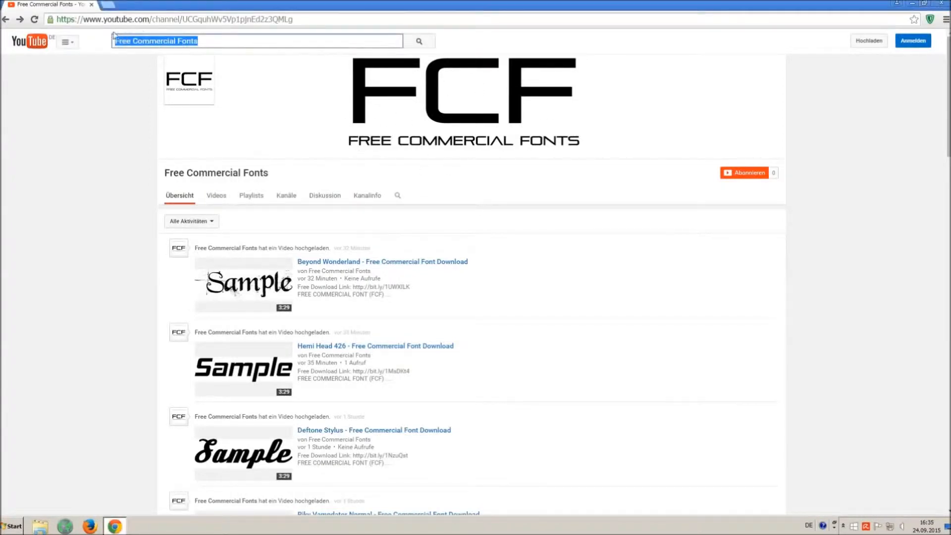
Scroll the Free Commercial Fonts channel feed and open the Riky Vampdator Normal video
click(240, 41)
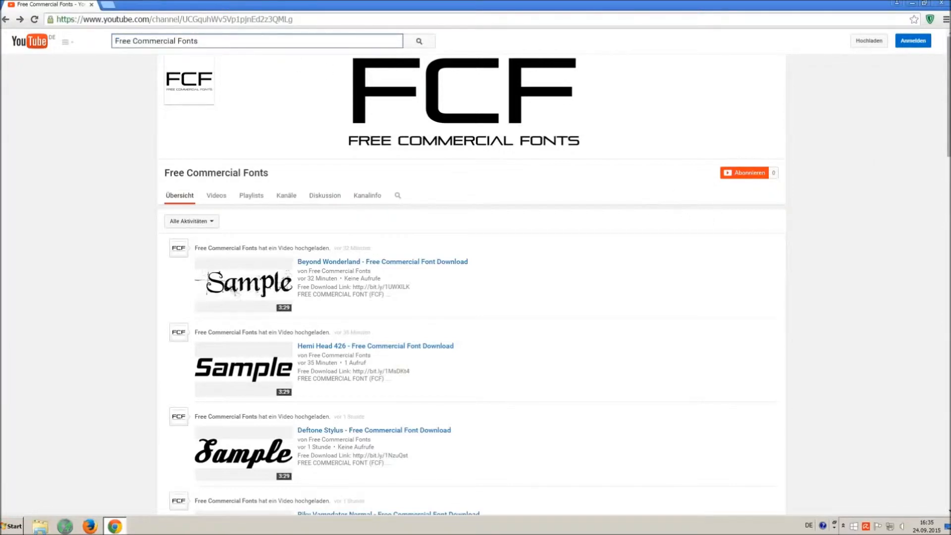
scroll(down, 3)
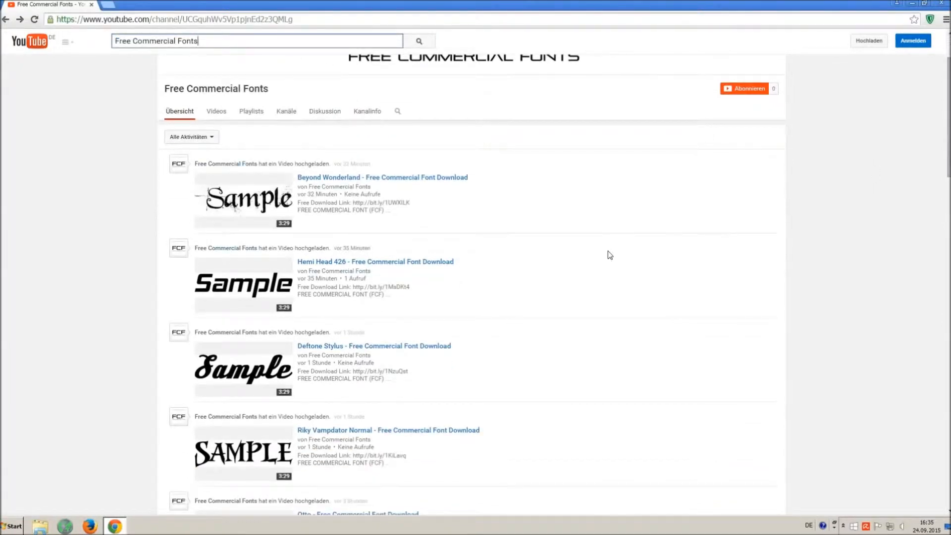
scroll(down, 3)
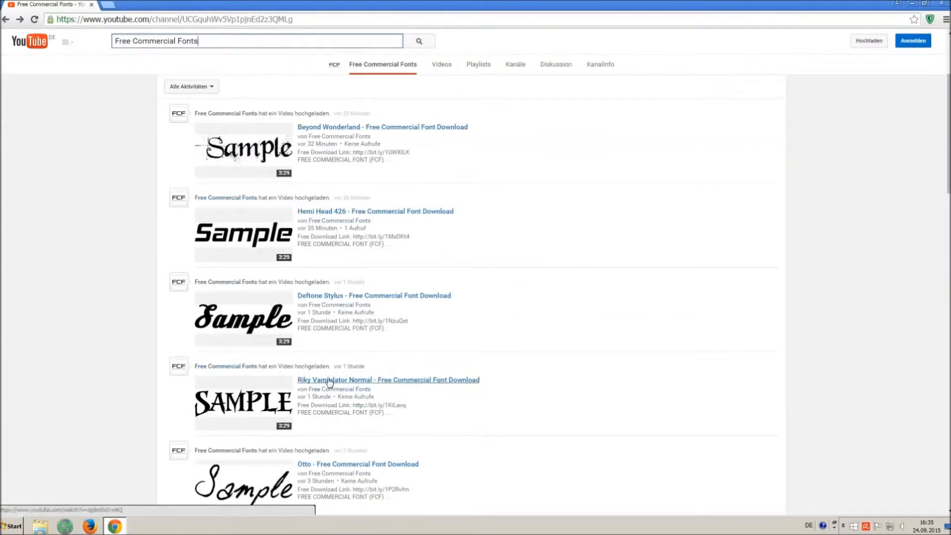
click(387, 379)
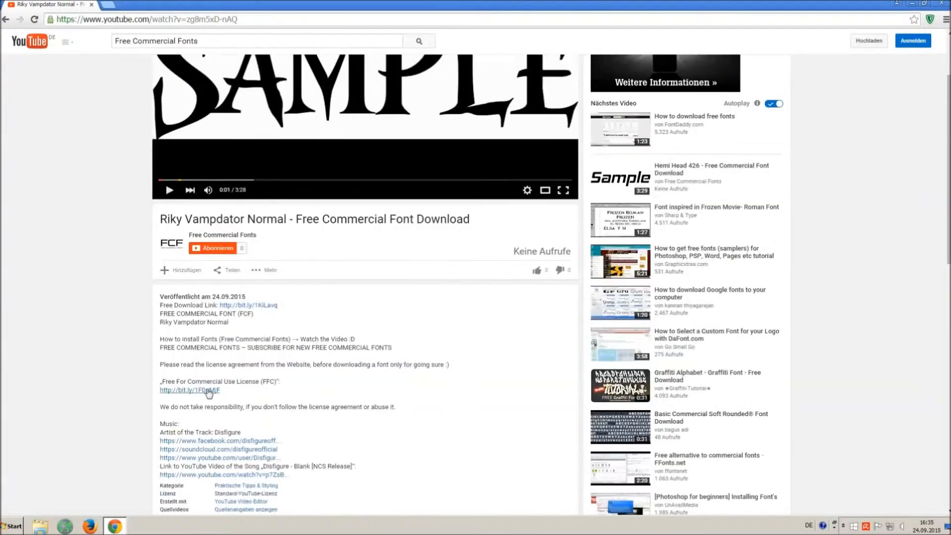
Follow the bit.ly Free Download Link in the video description to adf.ly
drag(160, 365, 220, 390)
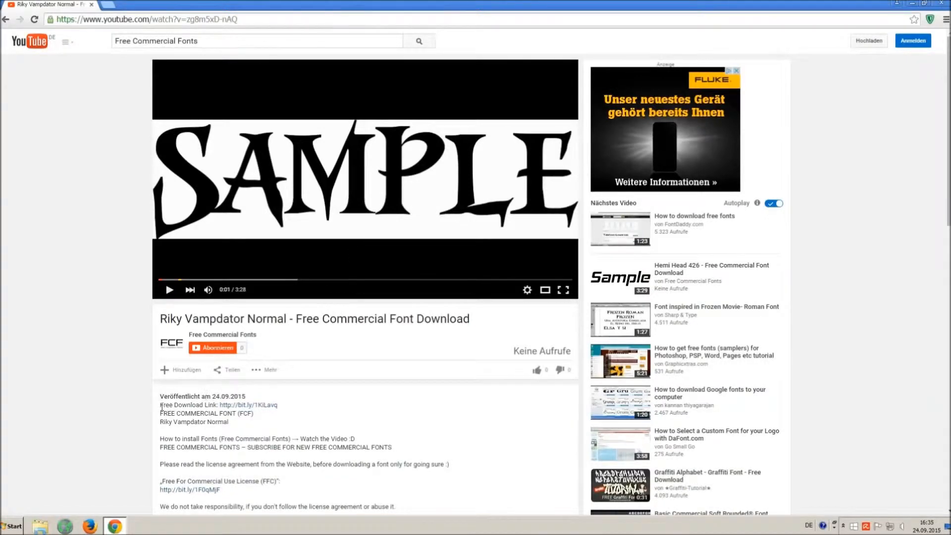
click(254, 404)
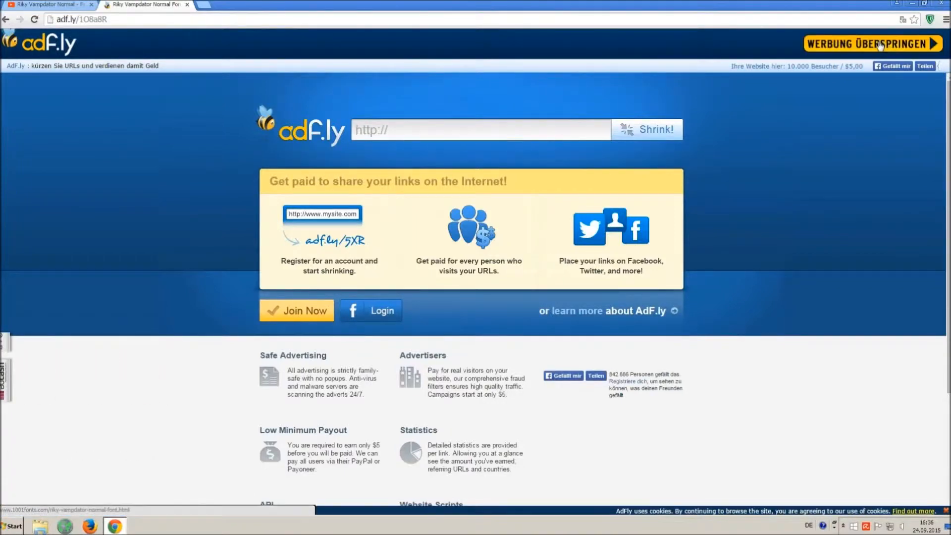
Skip the adf.ly ad with 'Werbung überspringen' to reach 1001fonts
click(873, 43)
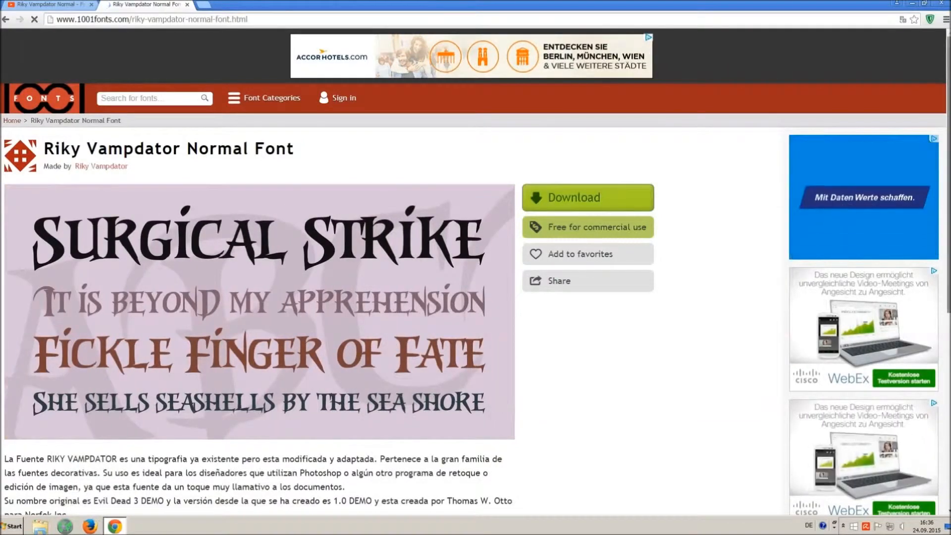
Download Riky Vampdator Normal as TTF from 1001fonts and open Control Panel
scroll(down, 3)
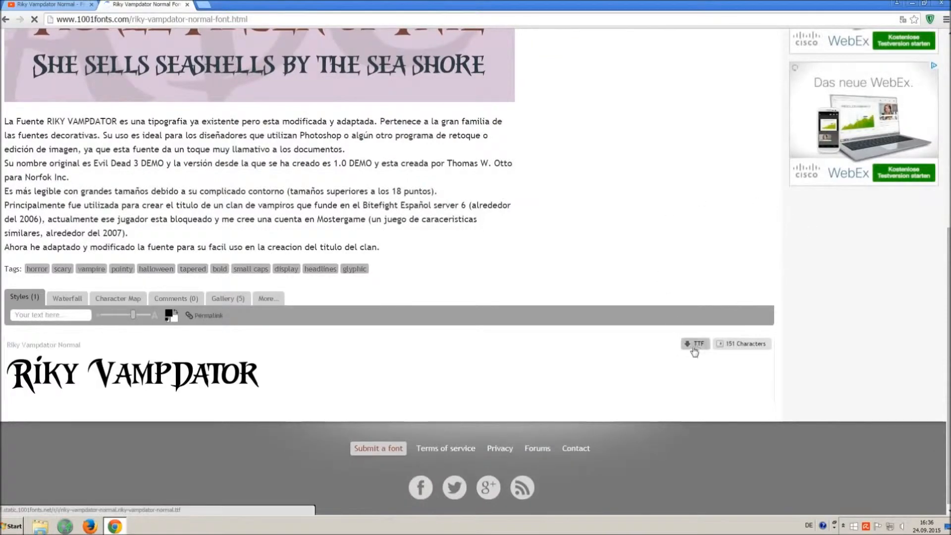
click(695, 344)
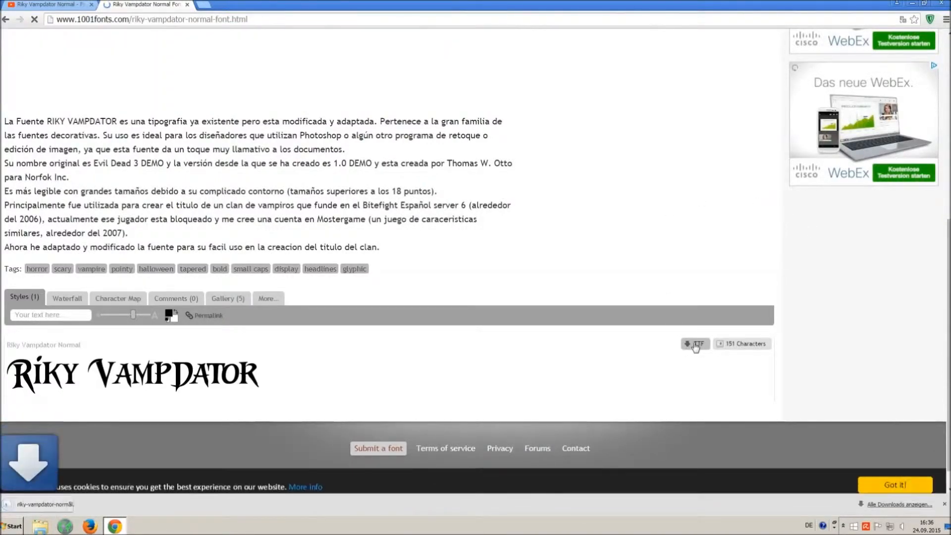
click(695, 343)
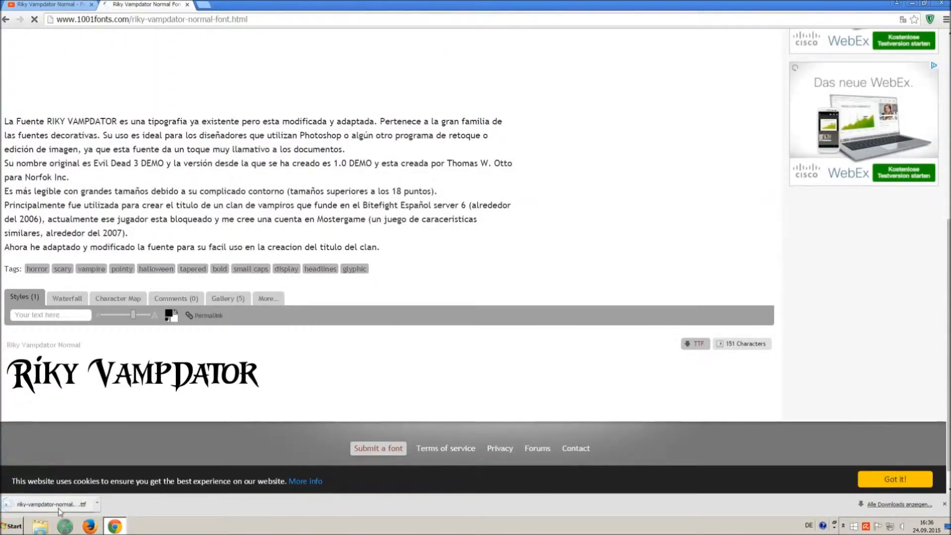
click(11, 525)
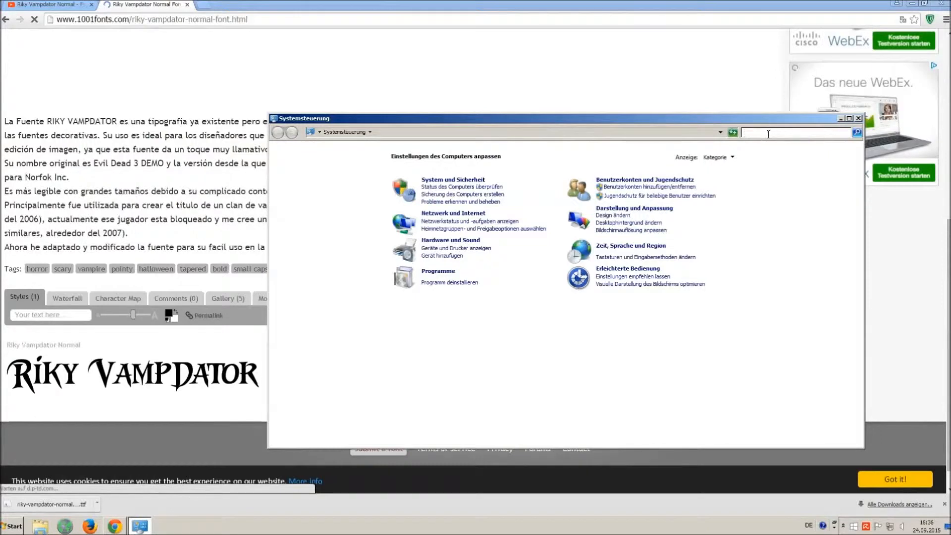
Search Control Panel for 'font', open Schriftarten, and install the downloaded Riky Vampdator .ttf
text(font)
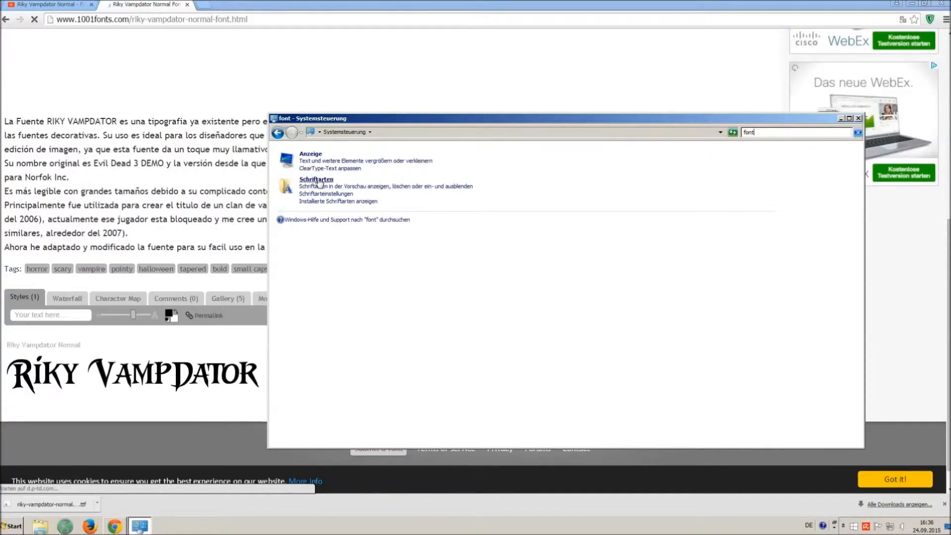
click(316, 179)
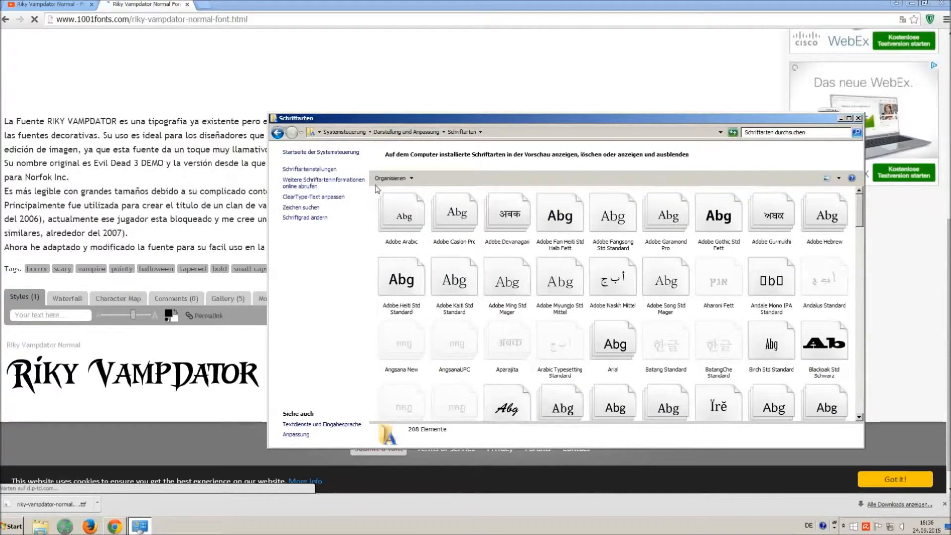
click(400, 214)
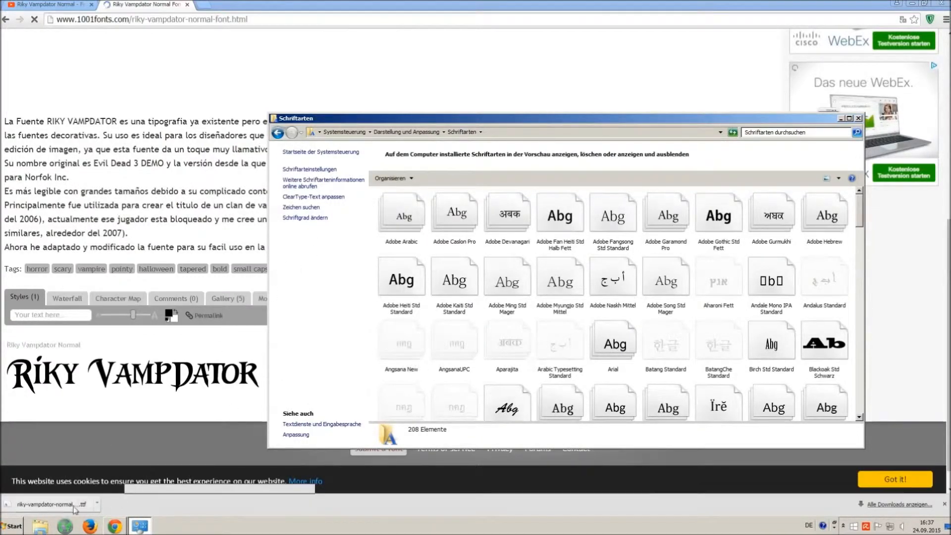
click(10, 525)
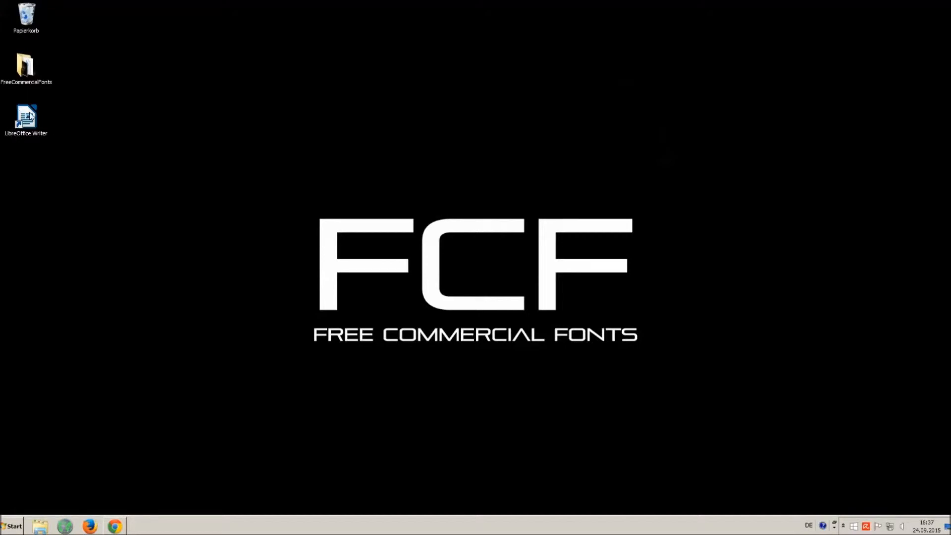
Launch LibreOffice Writer from the desktop and type 'OMG THIS VOICE IS SO ANNOYING!!!'
double_click(26, 118)
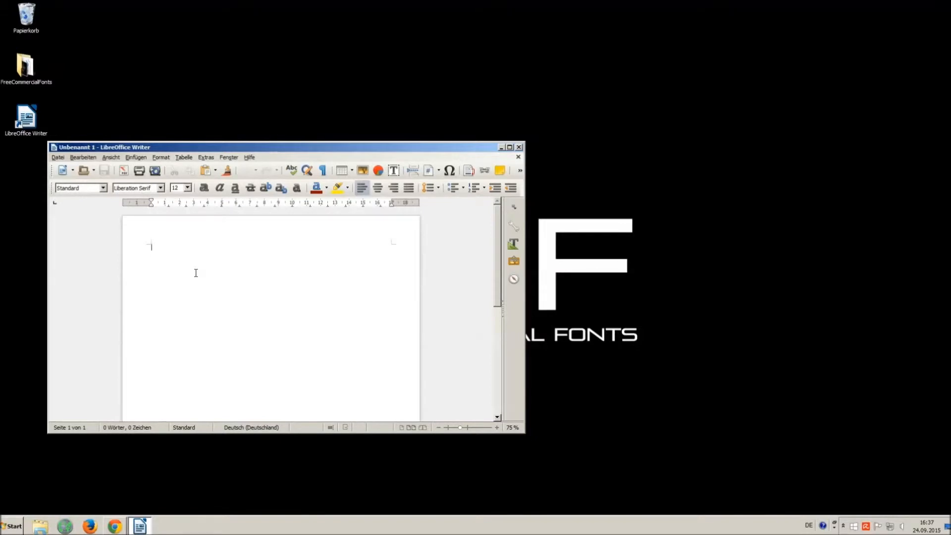
text(O M)
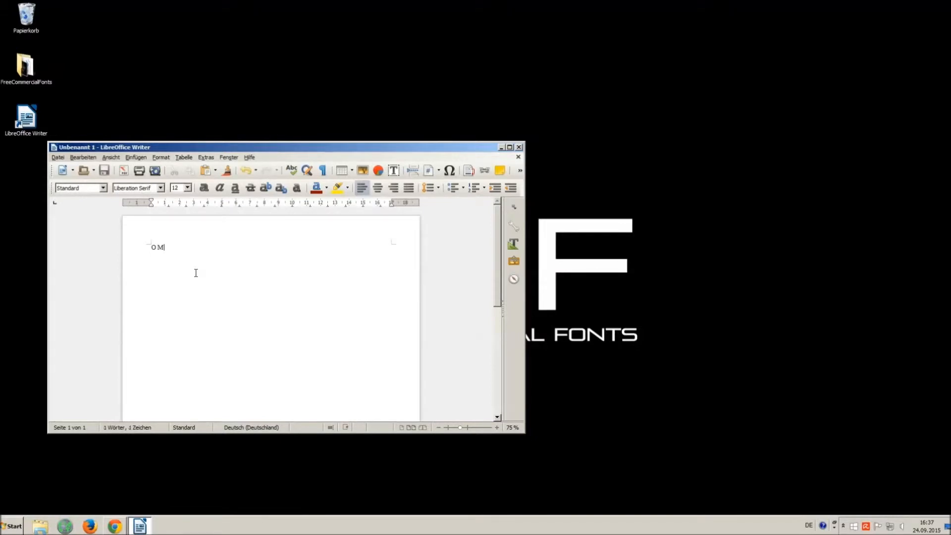
text(G THIS)
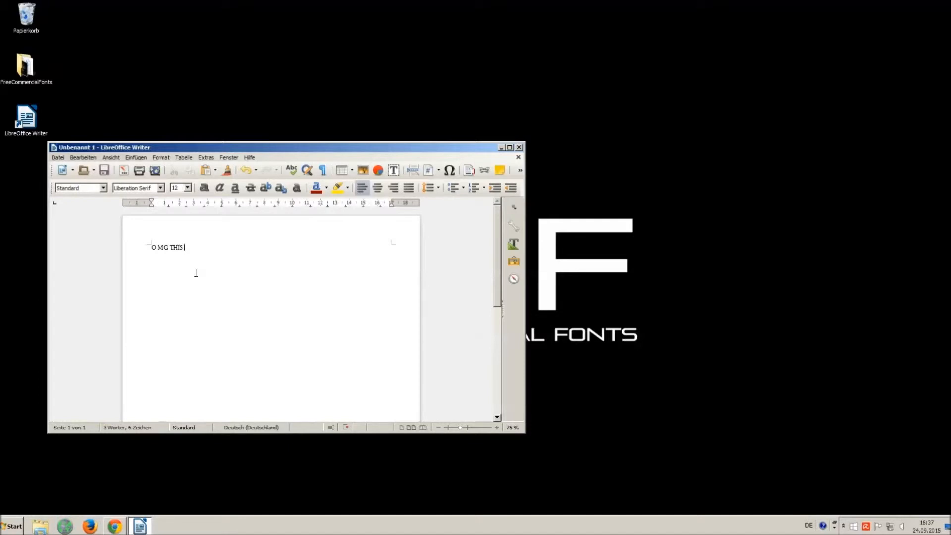
text(VOICE IS SO)
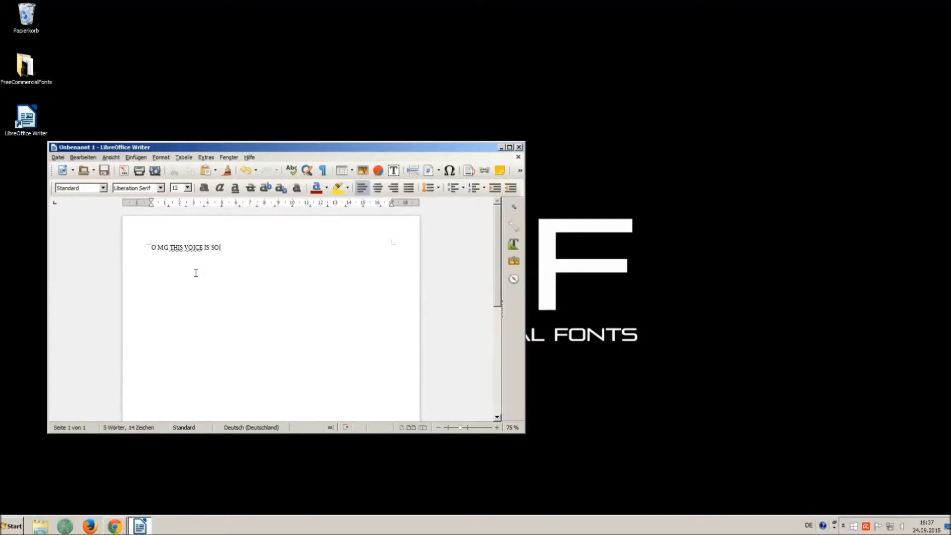
text(ANNOYING)
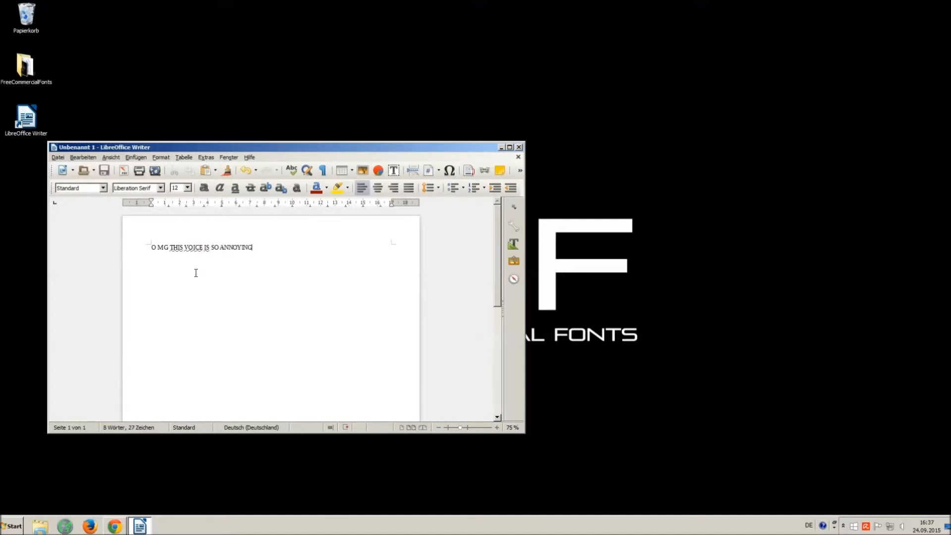
text(!!! :))
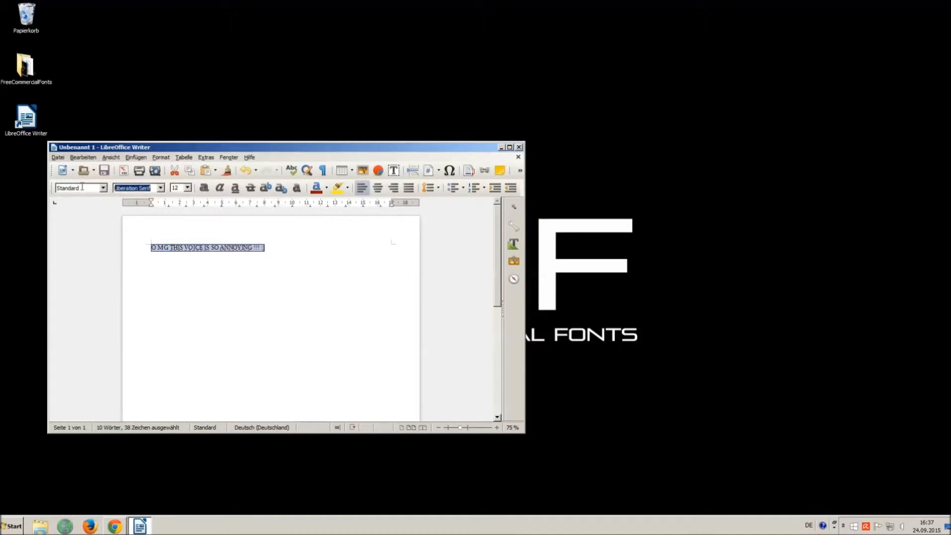
Set the sentence to Riky Vampdator Normal at size 16, then reselect it
text(Vam)
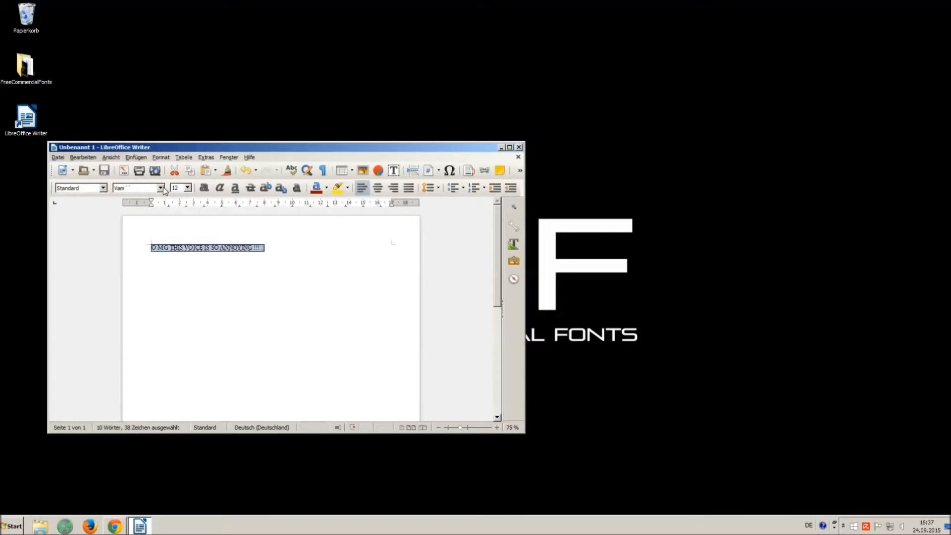
click(161, 187)
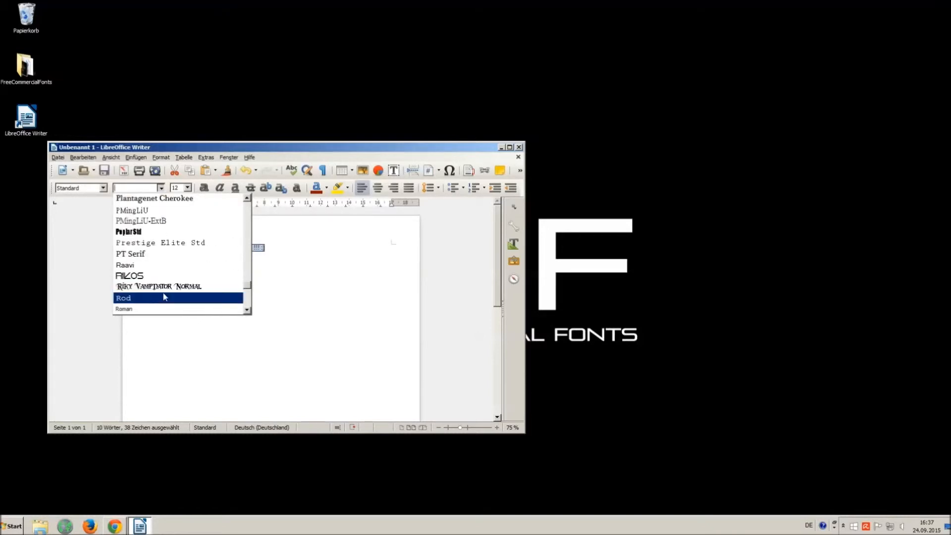
click(158, 286)
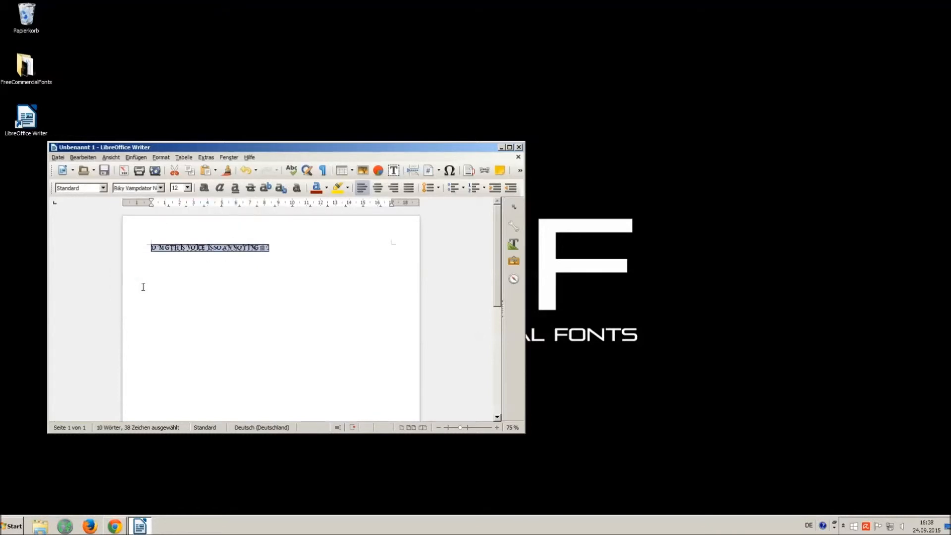
click(188, 187)
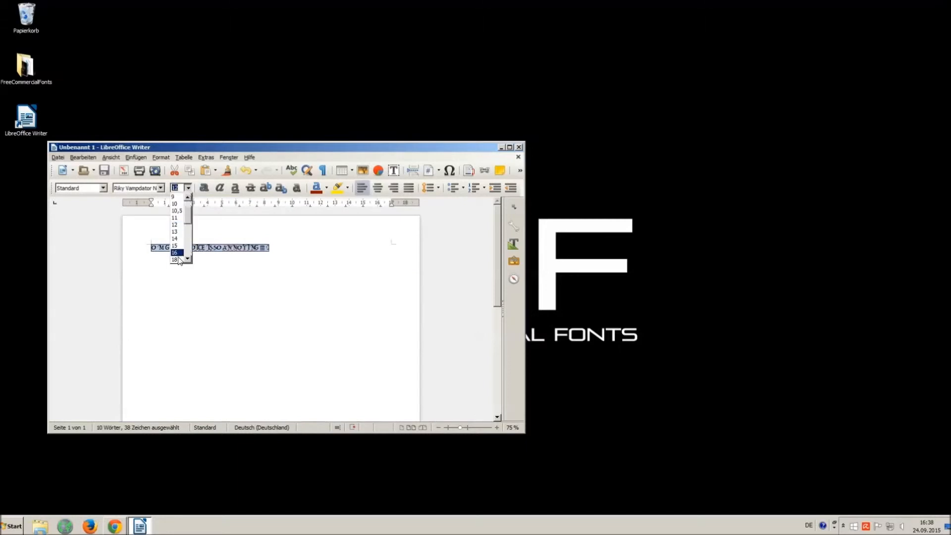
click(174, 252)
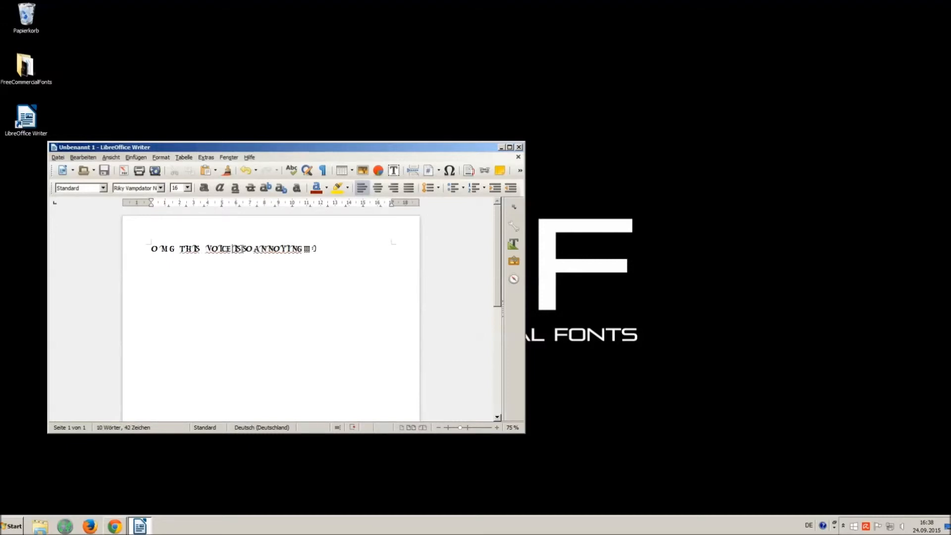
text(" ")
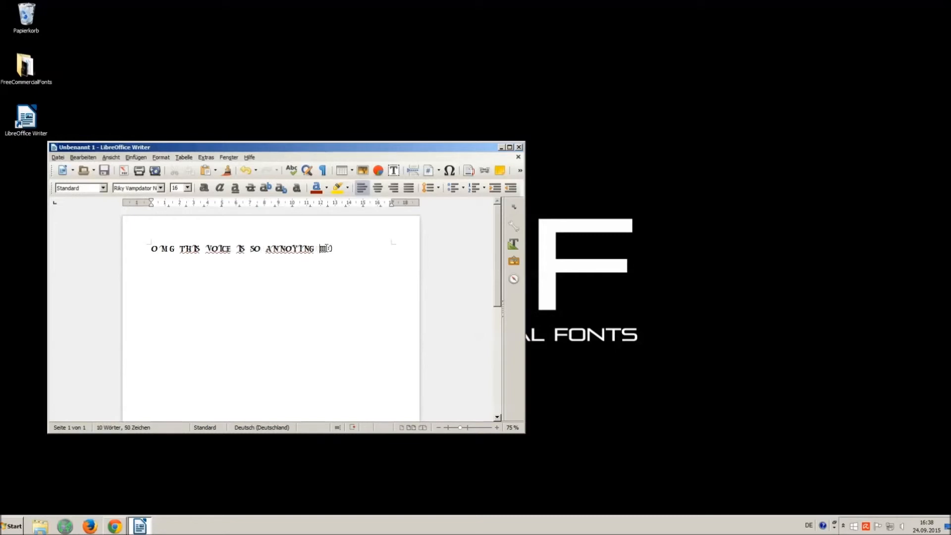
key(ctrl+a)
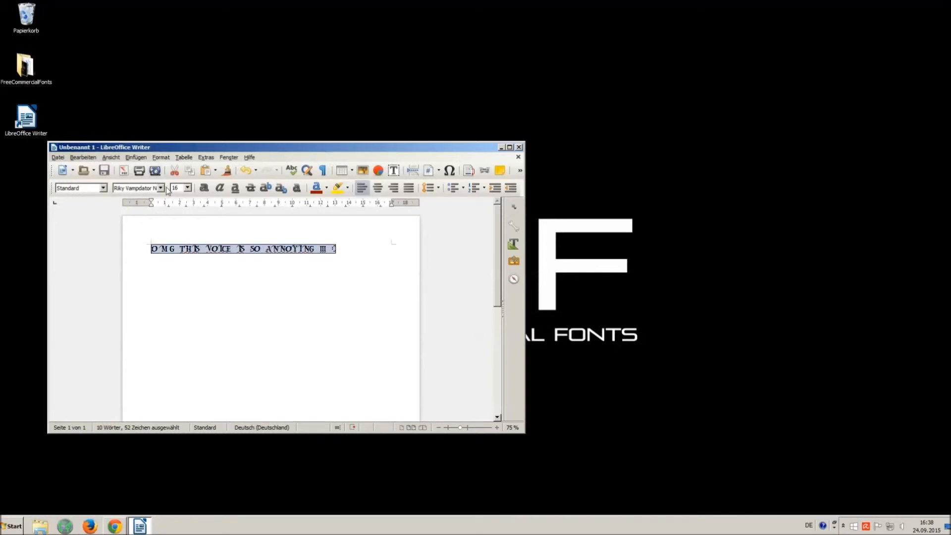
mouse_move(591, 138)
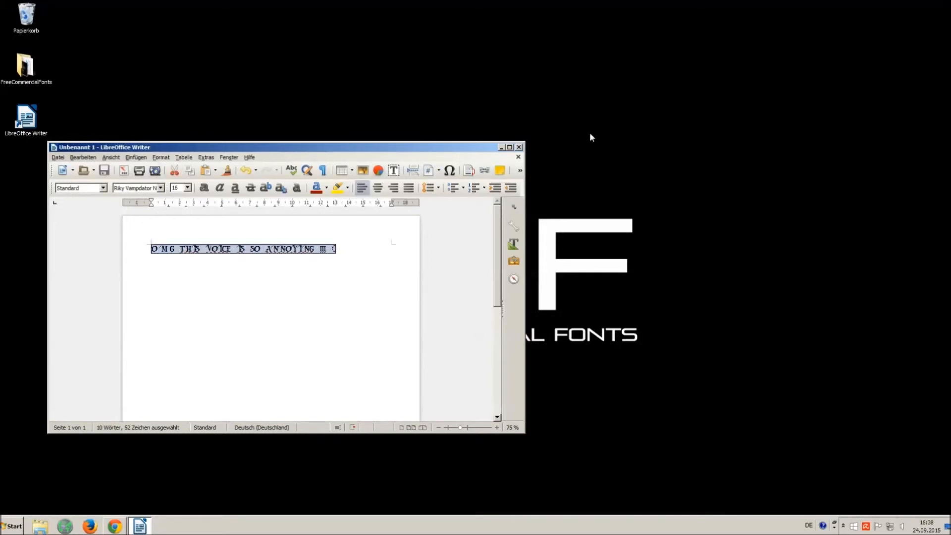
click(518, 156)
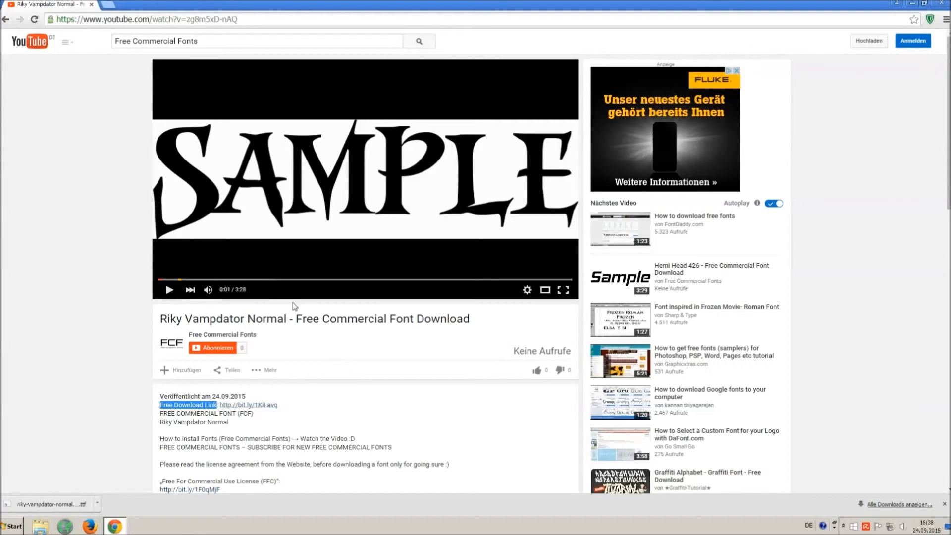
mouse_move(539, 370)
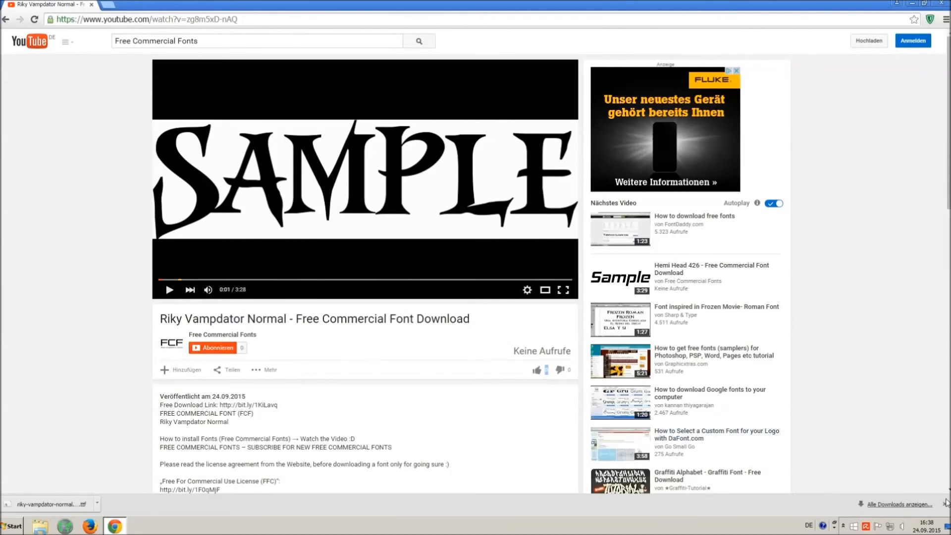
Scroll the Riky Vampdator video description down to the music credits
scroll(down, 3)
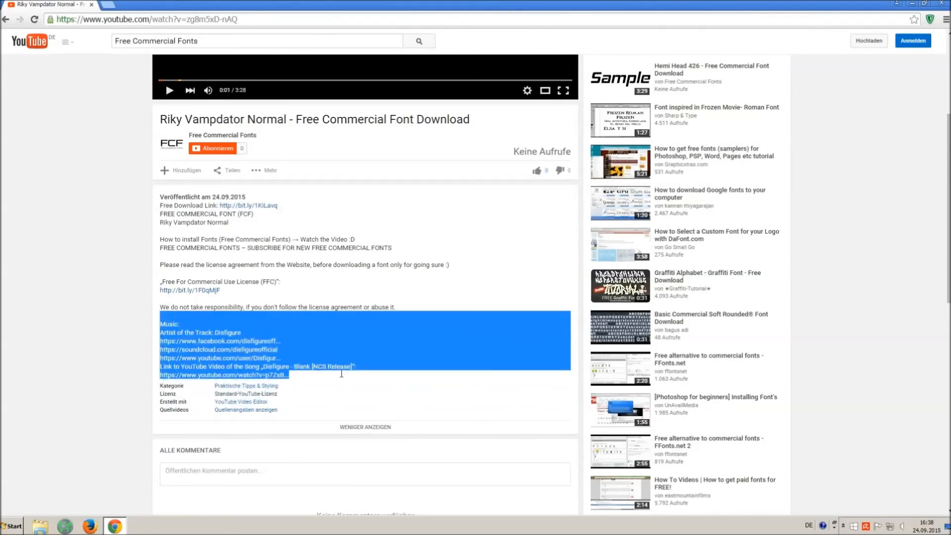
mouse_move(446, 339)
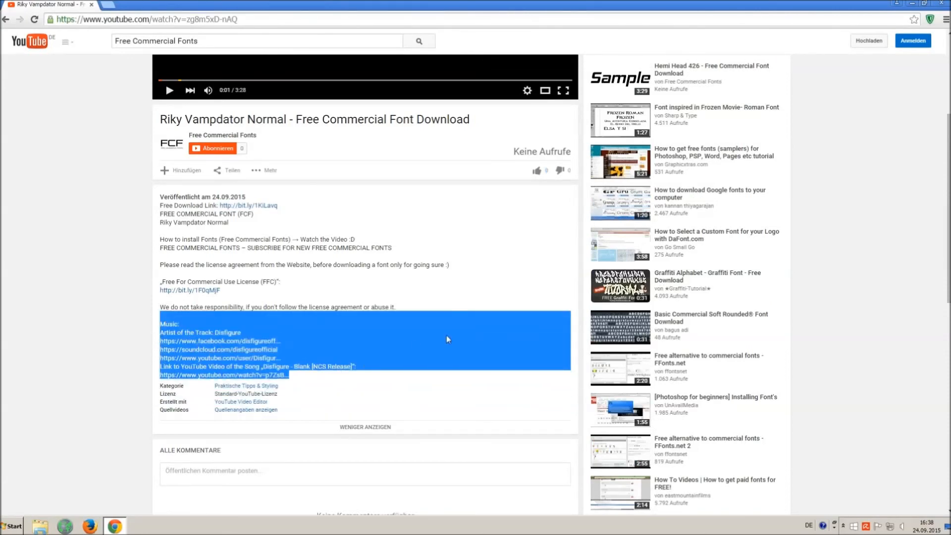